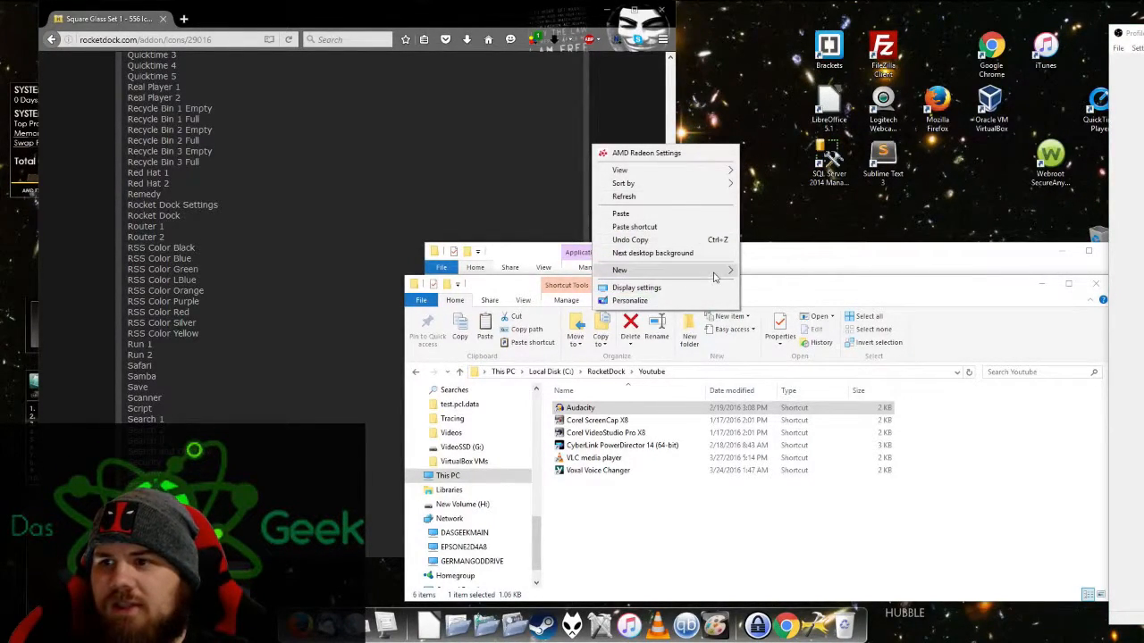
Step: Create a new desktop folder and review its Customize icon options, leaving the icon unchanged
click(619, 270)
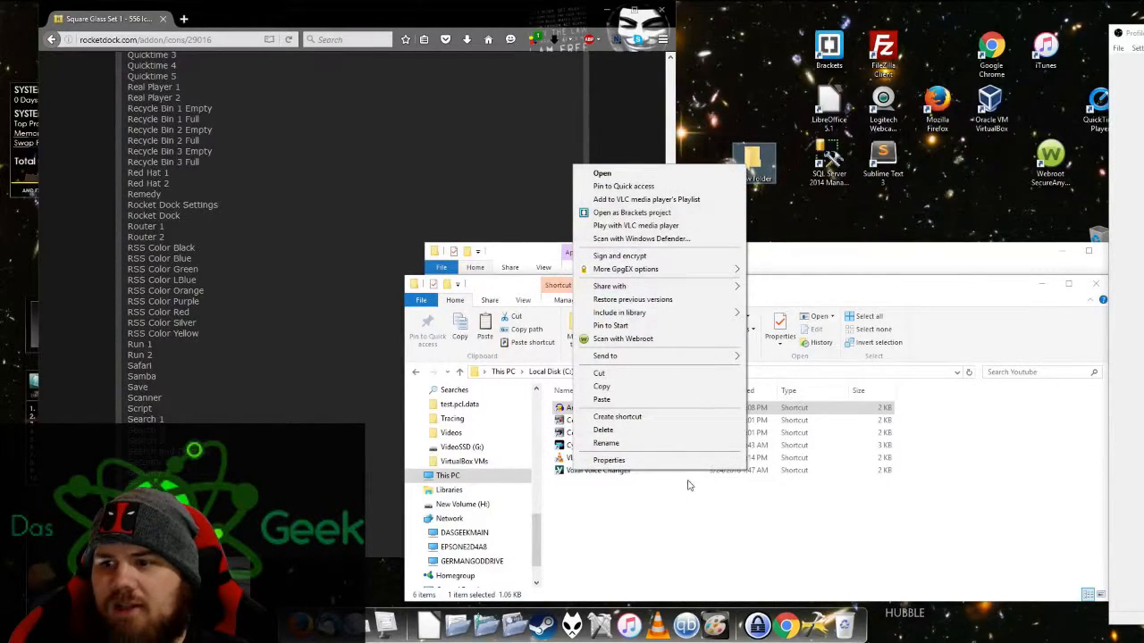
click(607, 460)
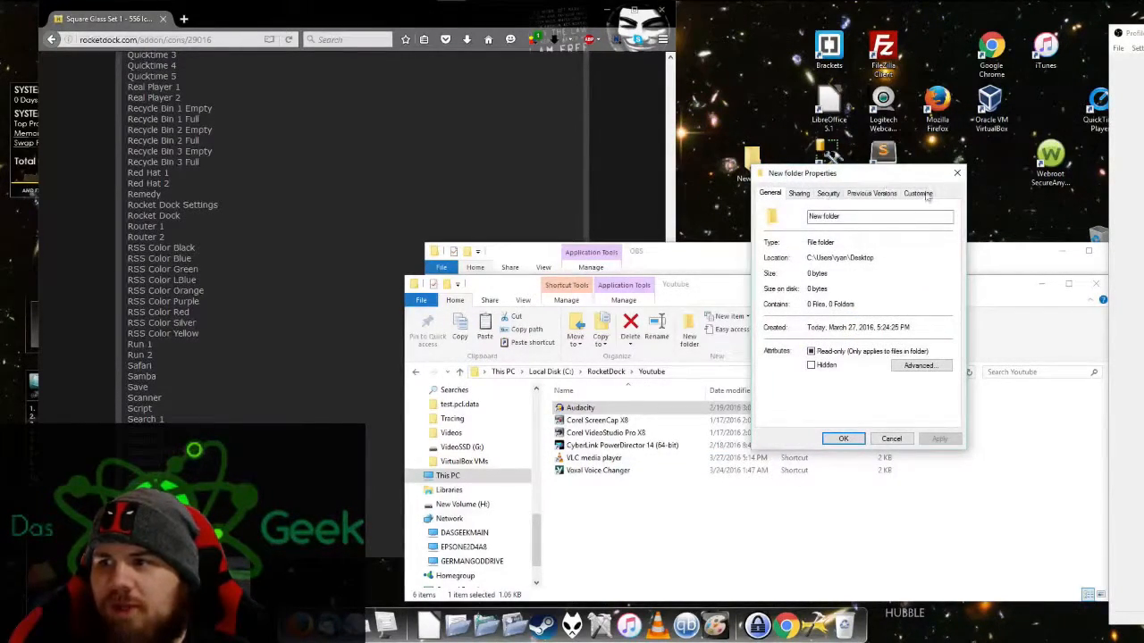
click(919, 193)
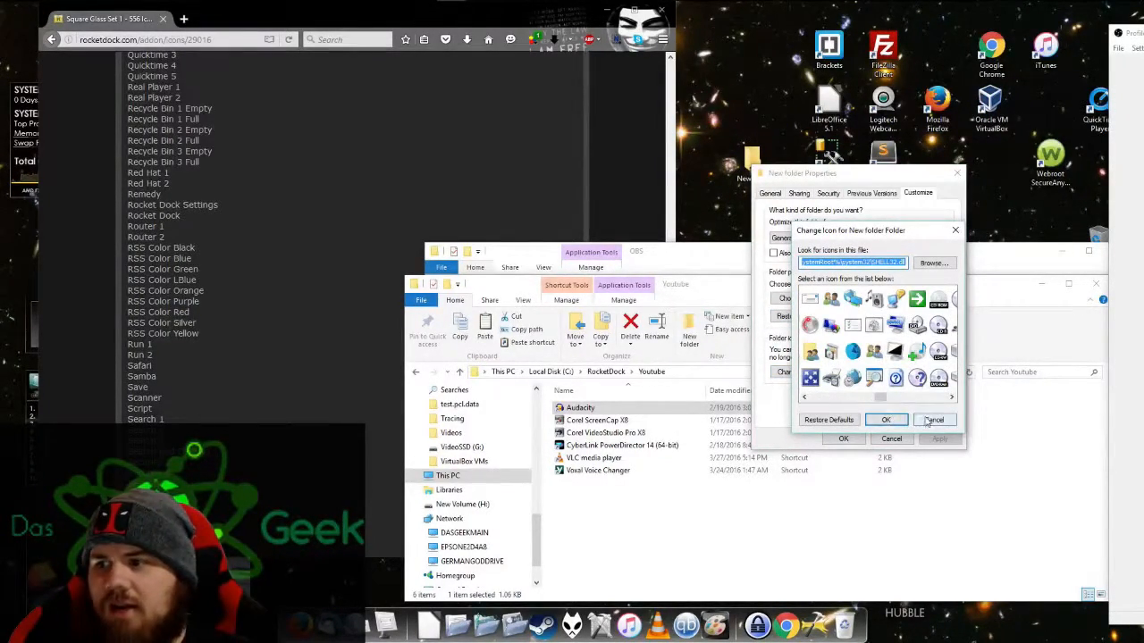
click(933, 420)
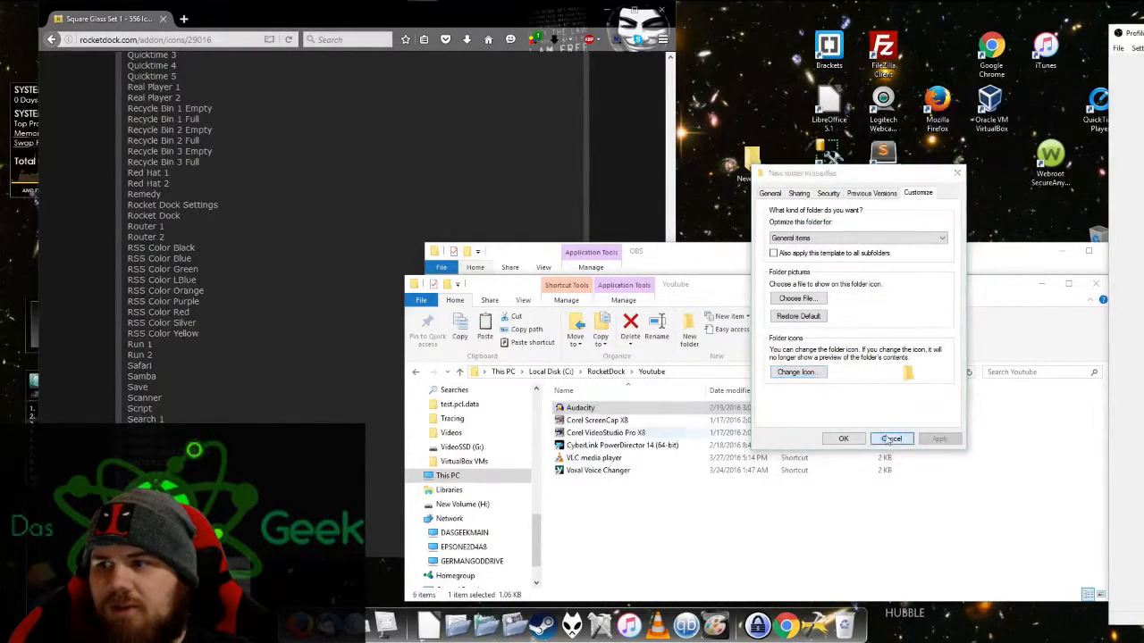
click(890, 439)
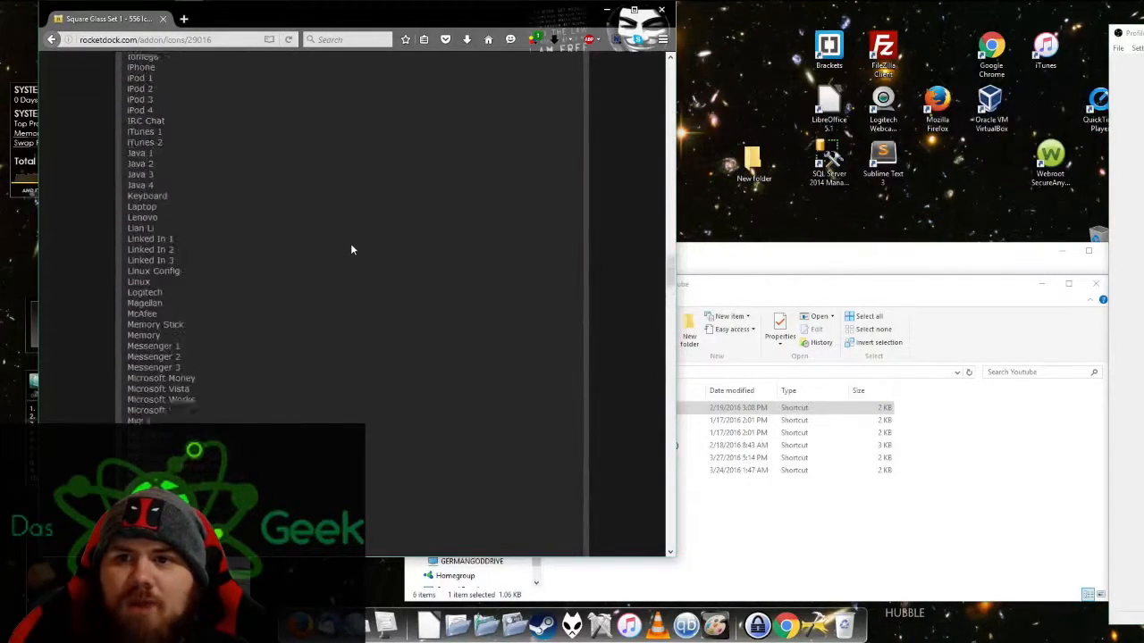
Step: Scroll the icon list before heading to the Get Icons page
scroll(up, 3)
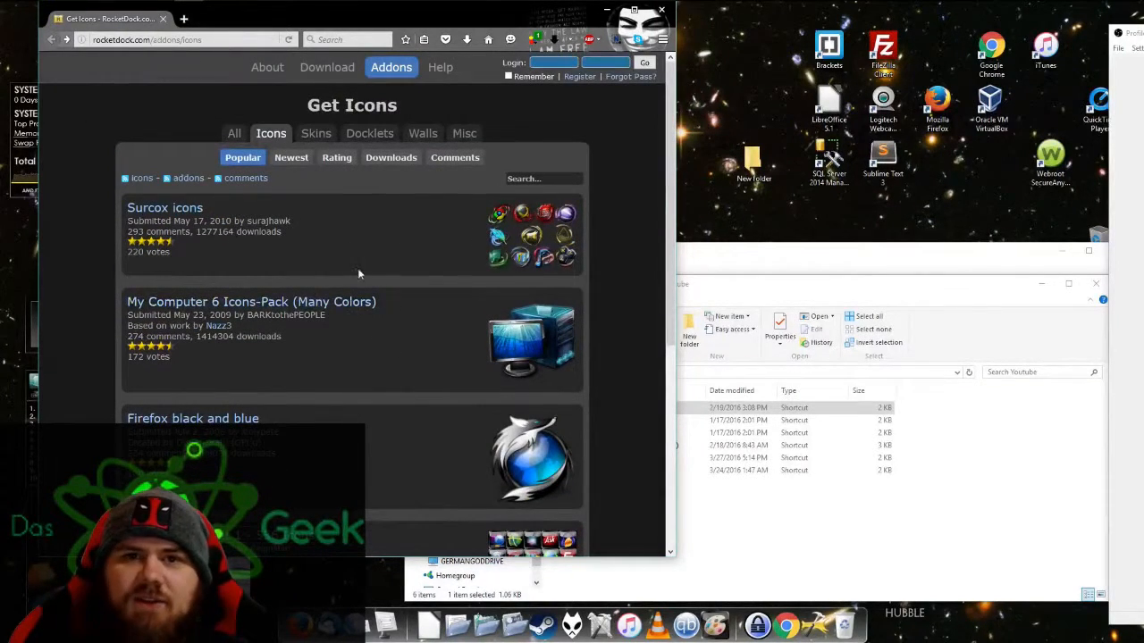
mouse_move(404, 293)
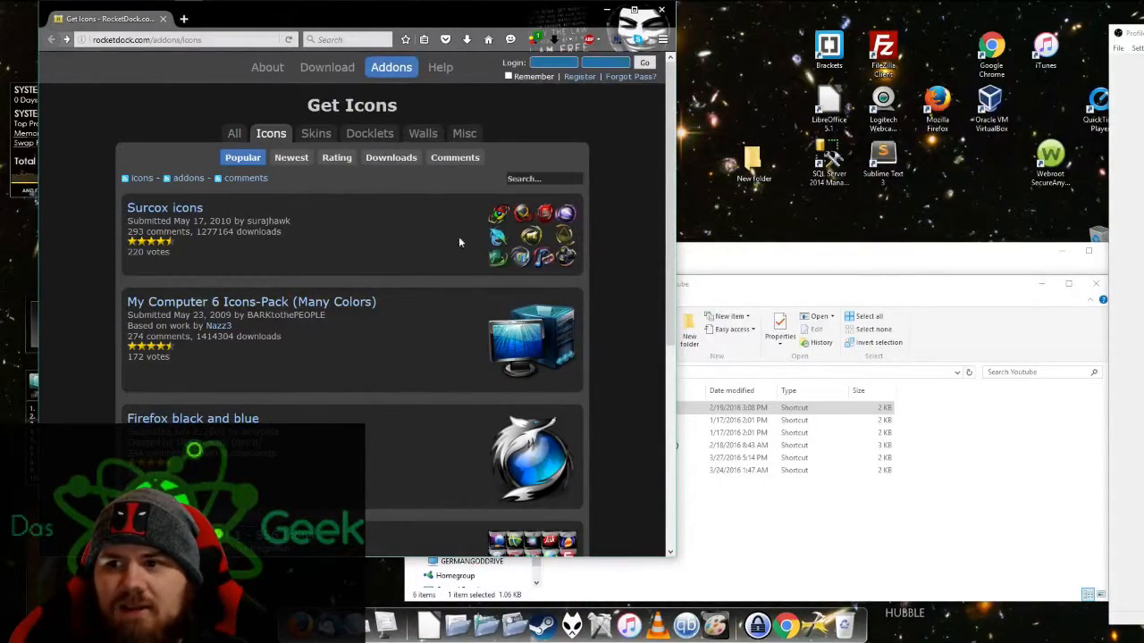
mouse_move(543, 347)
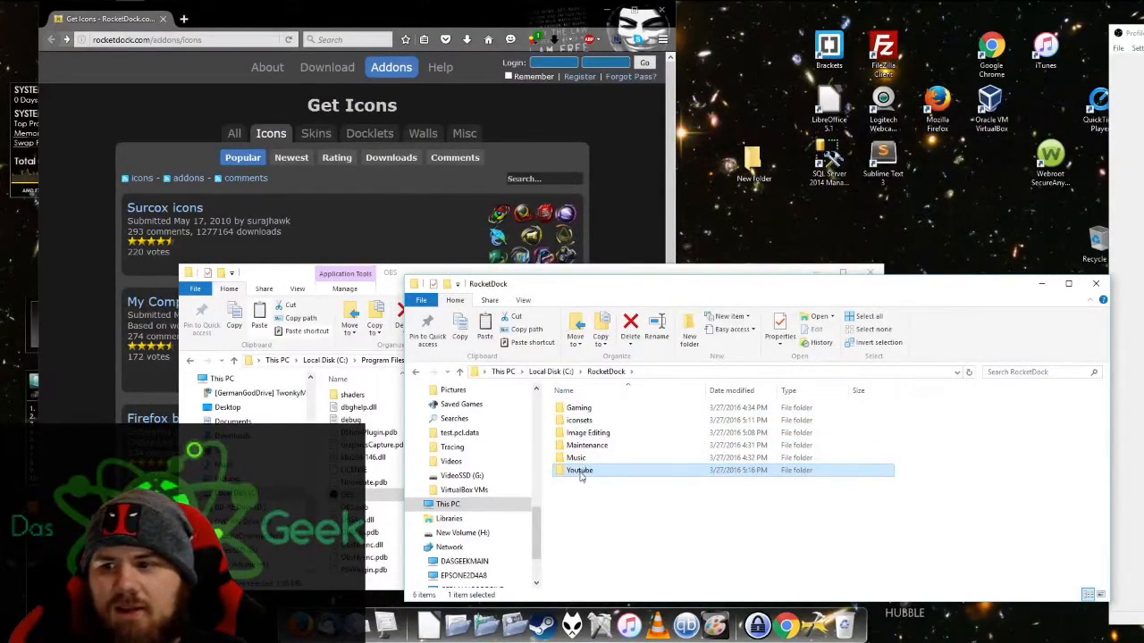
Step: Open the C:\RocketDock\Youtube folder holding the video tool shortcuts
double_click(579, 470)
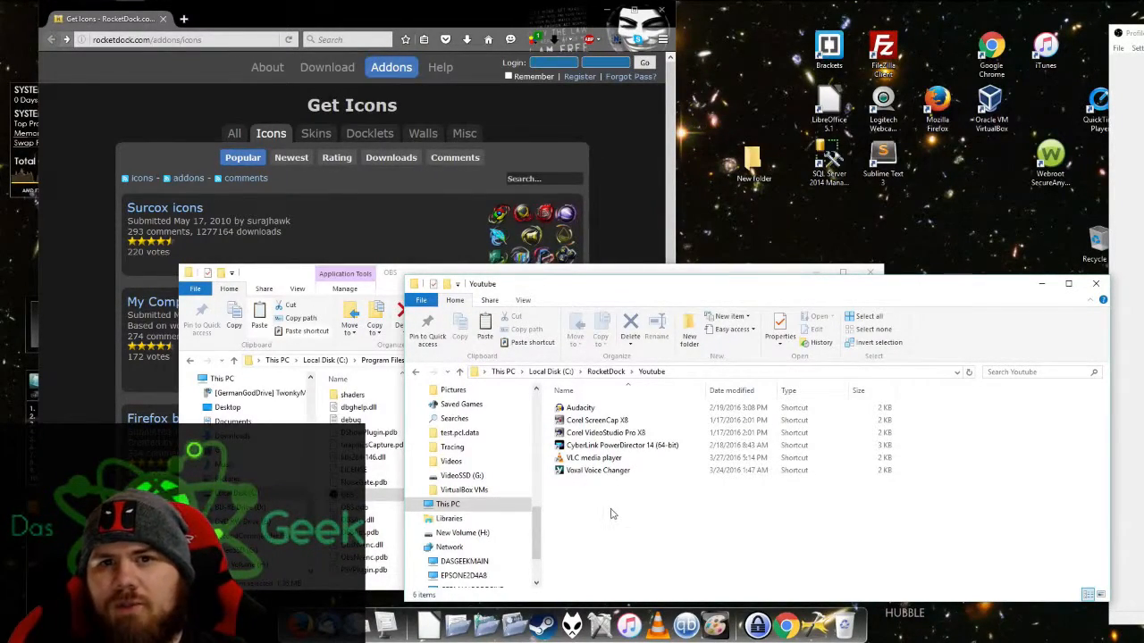
mouse_move(590, 432)
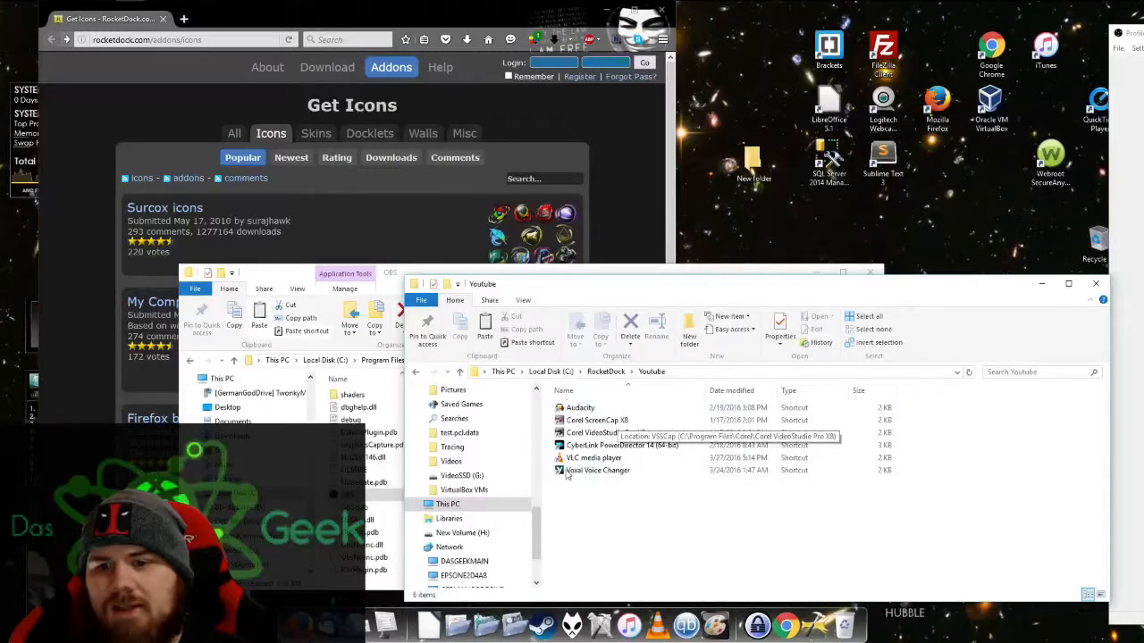
mouse_move(625, 489)
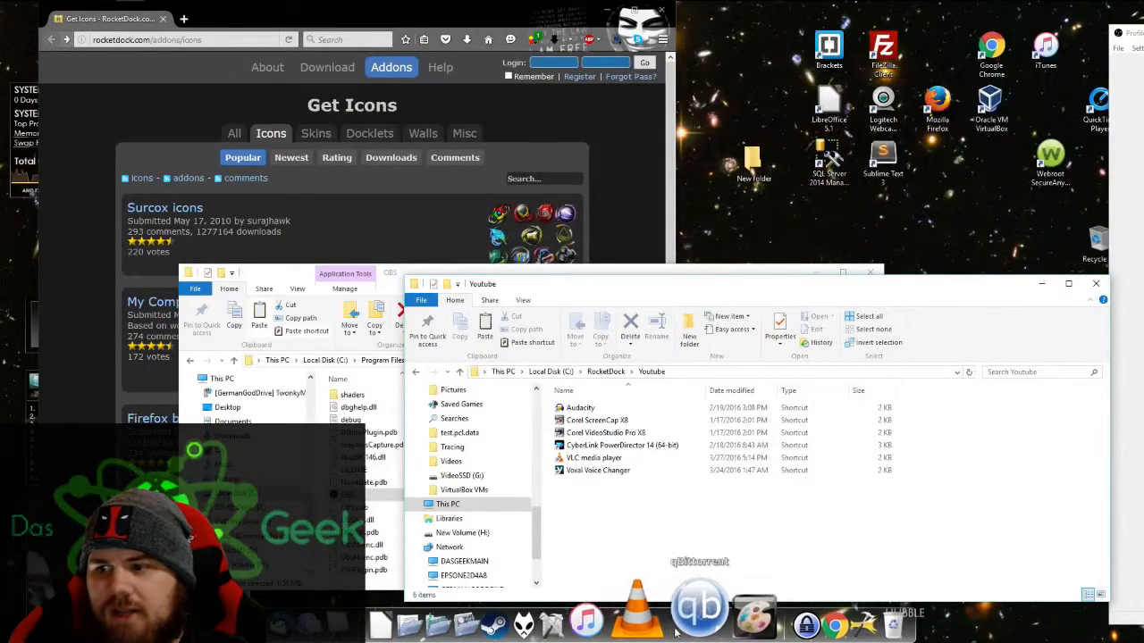
Step: Bring up the dock's context menu to add a blank item
right_click(701, 608)
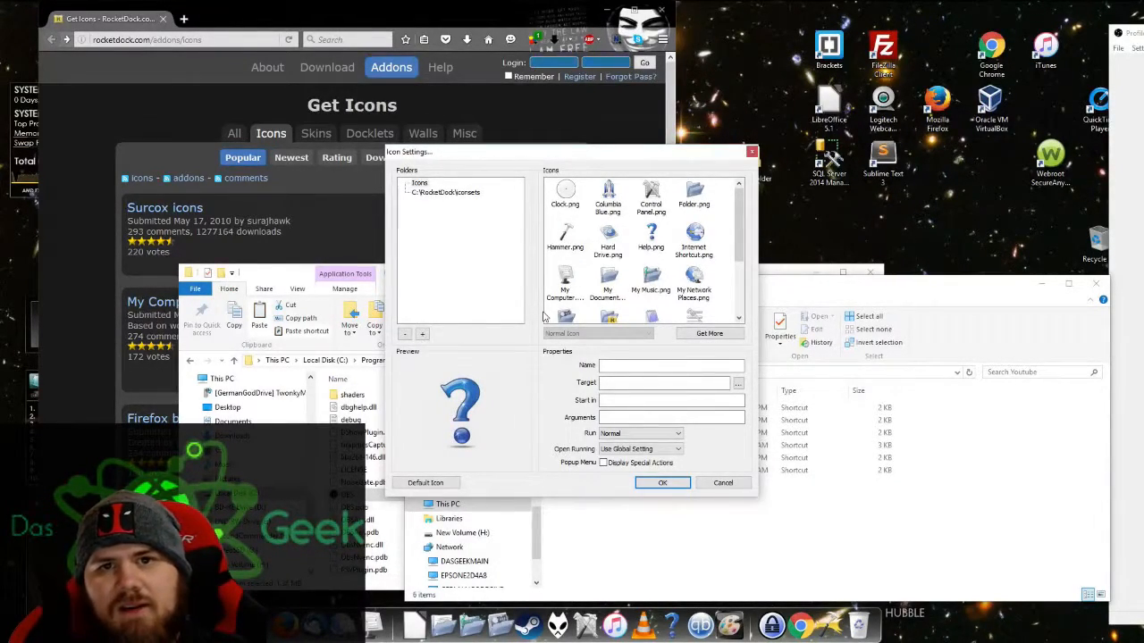
Step: Browse the icon list and select the C:\RocketDock\Icons folder as the icon source
scroll(down, 3)
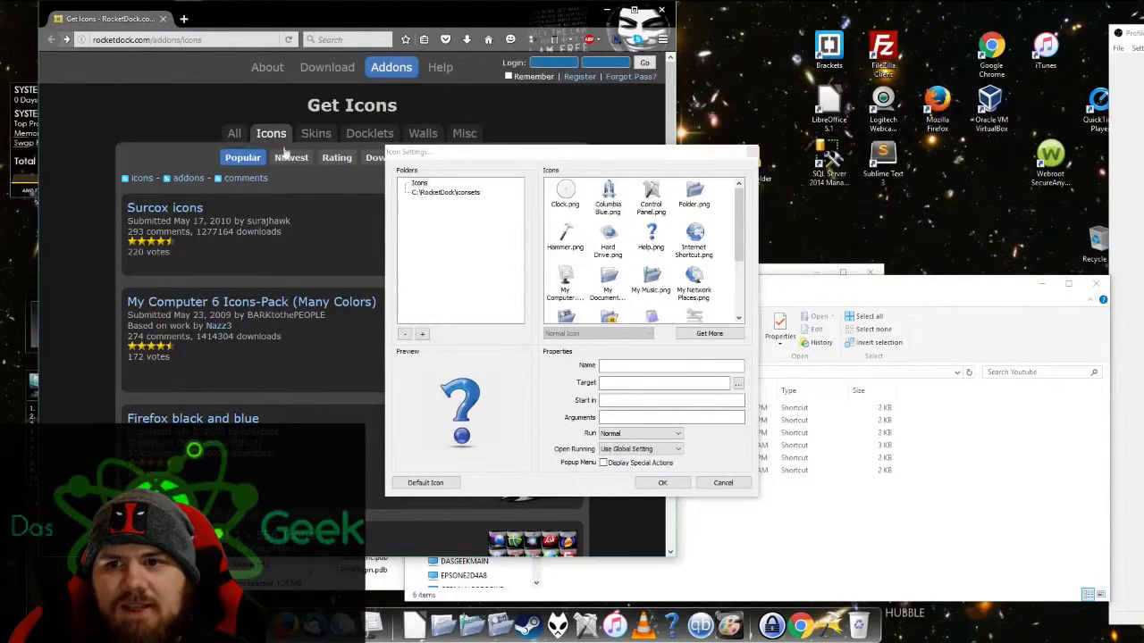
scroll(down, 3)
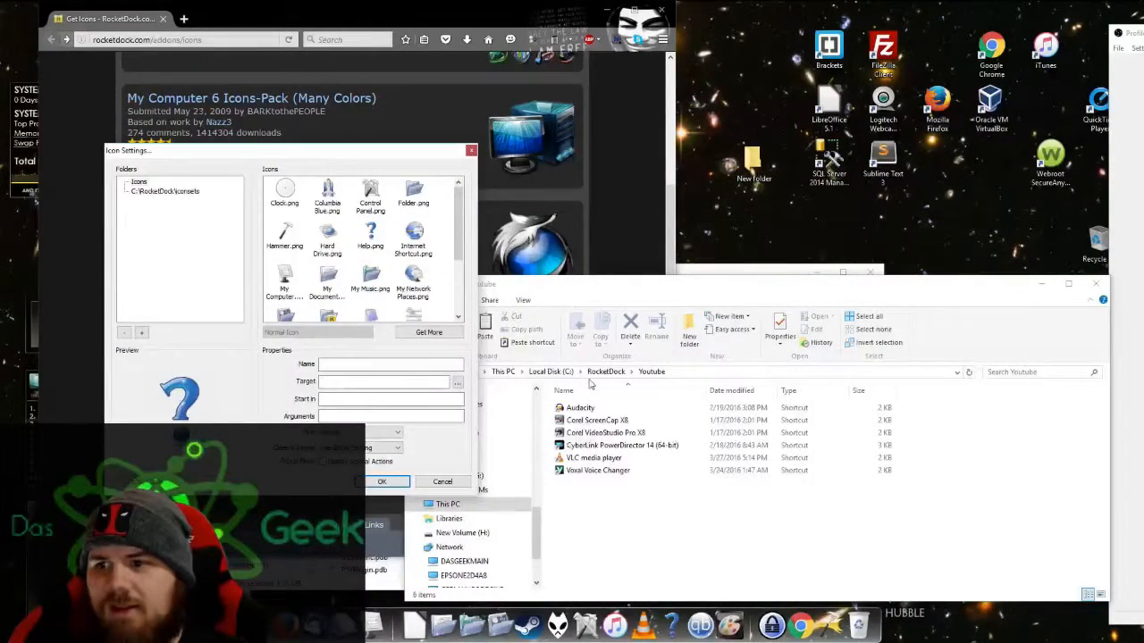
click(597, 420)
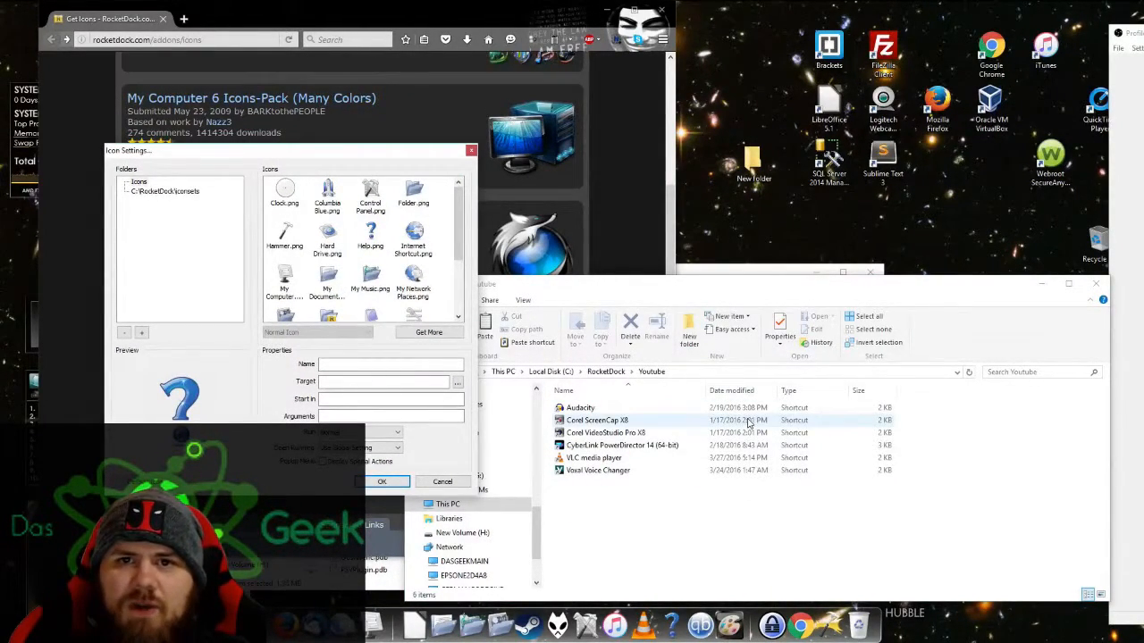
click(165, 189)
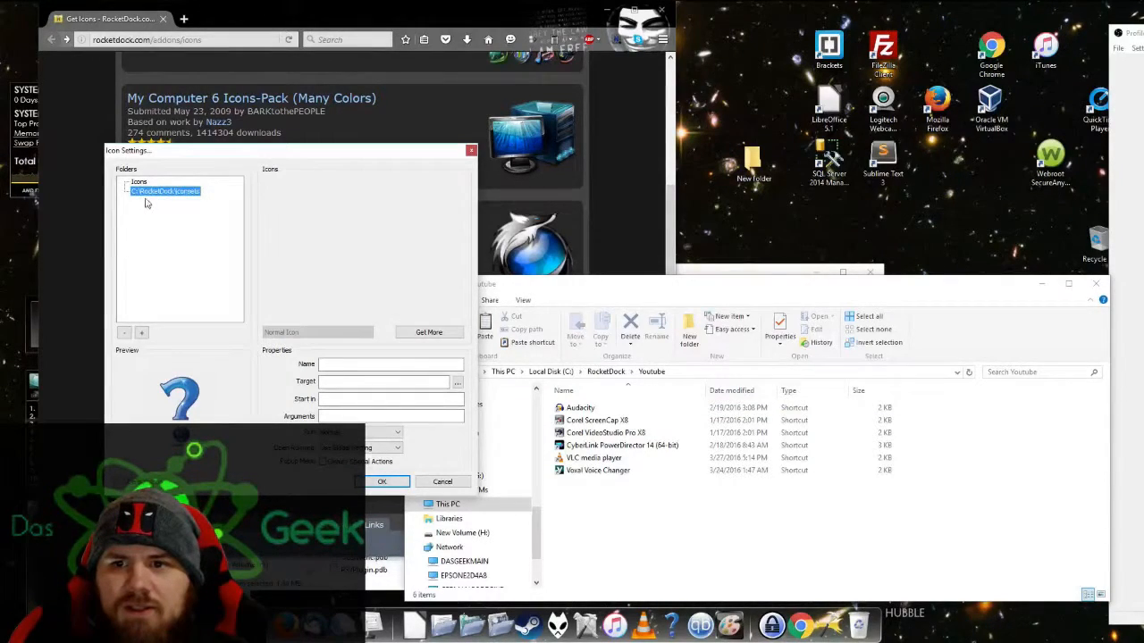
Step: Browse the Icons folder and choose the movie clapperboard as the item's icon
click(164, 189)
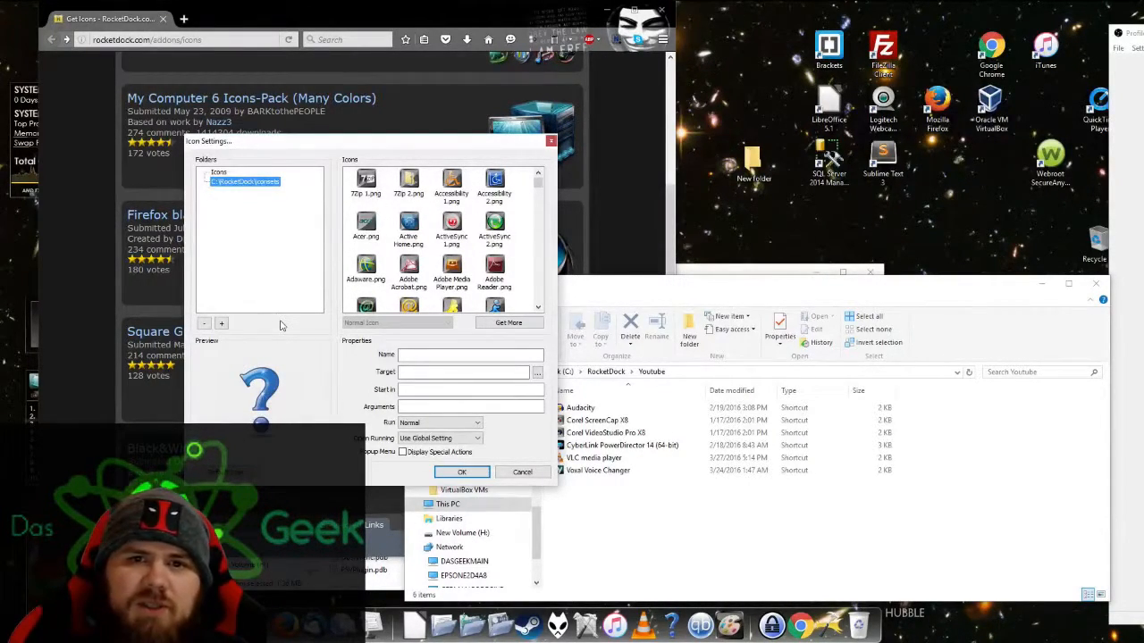
mouse_move(379, 261)
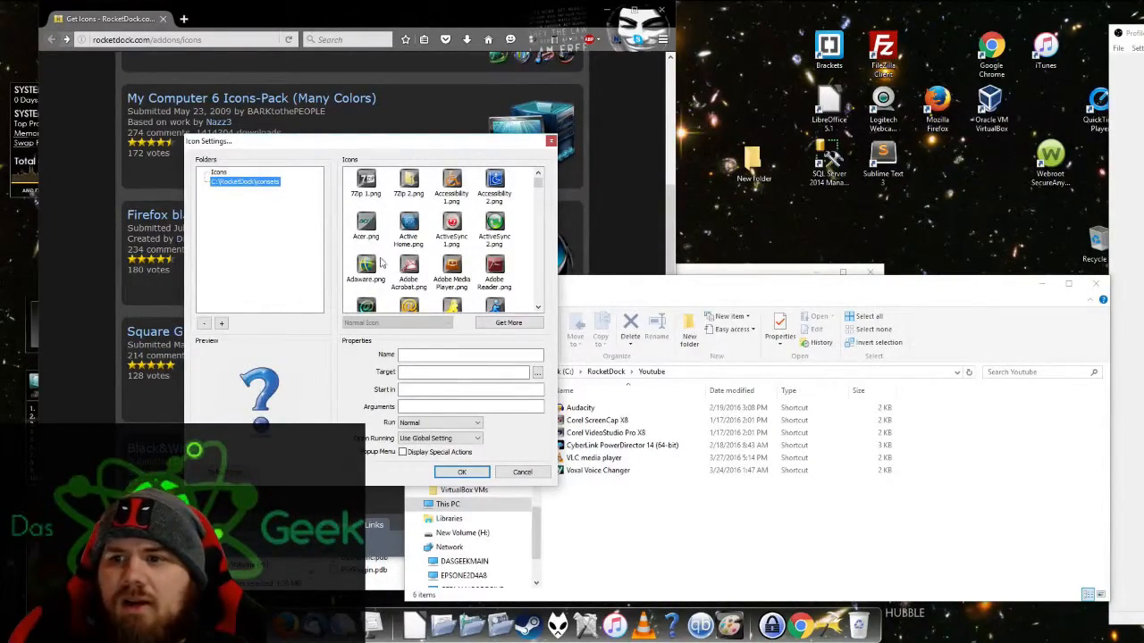
scroll(down, 3)
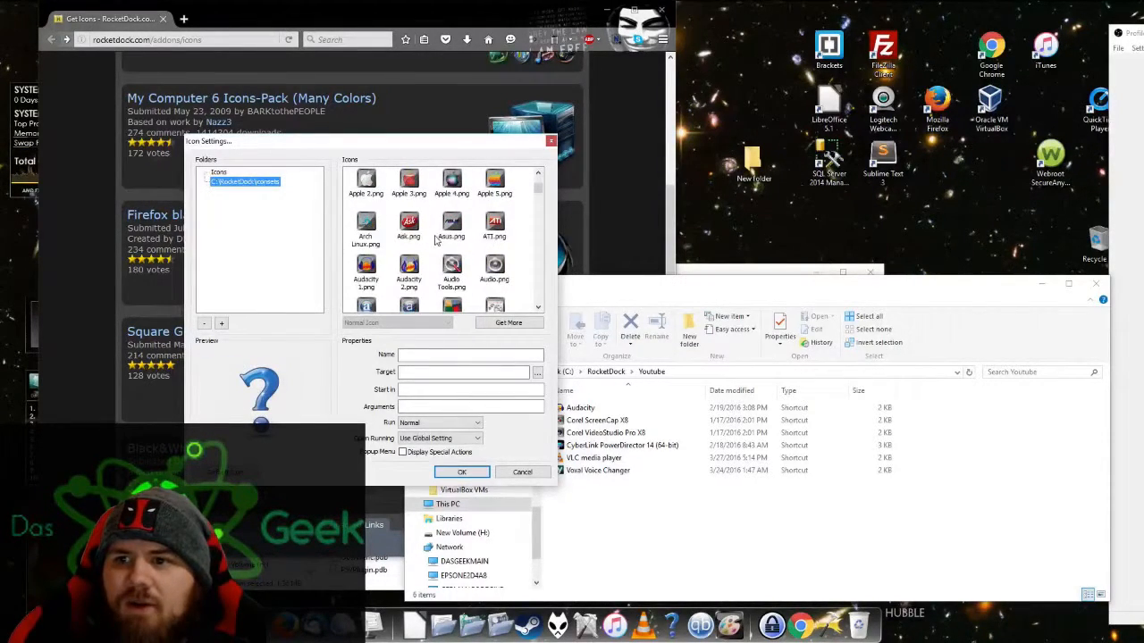
scroll(down, 3)
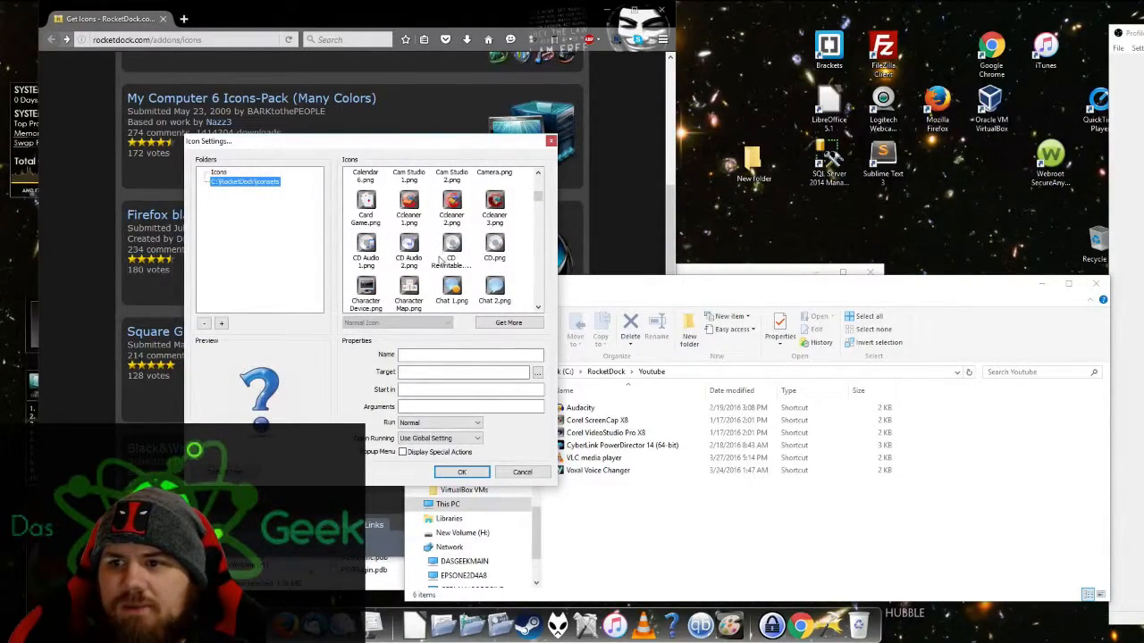
scroll(down, 3)
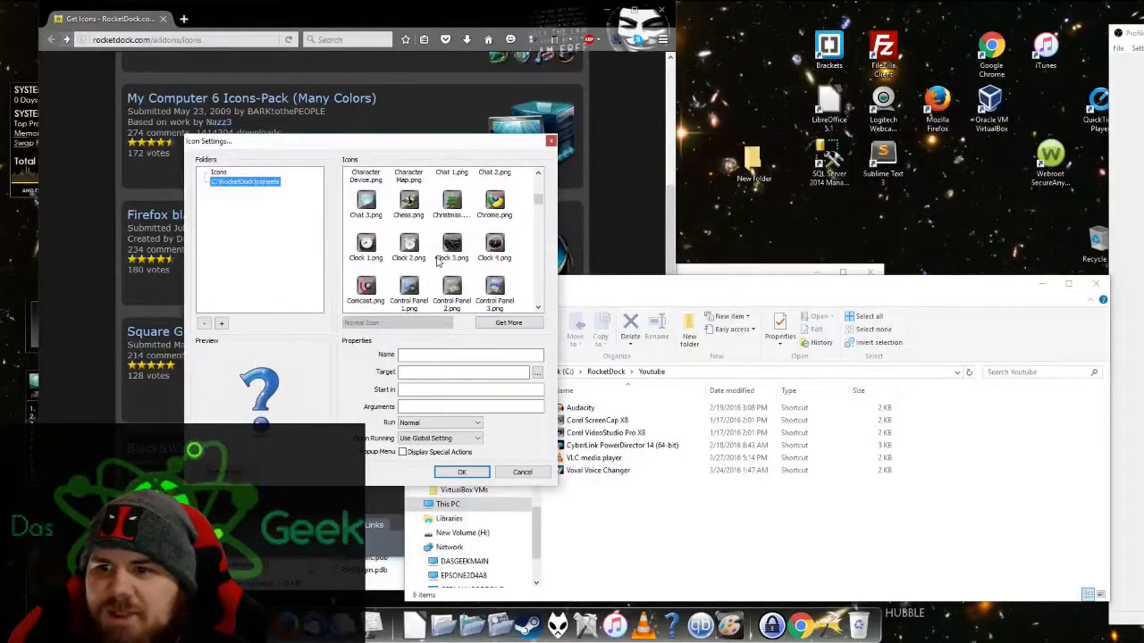
scroll(down, 3)
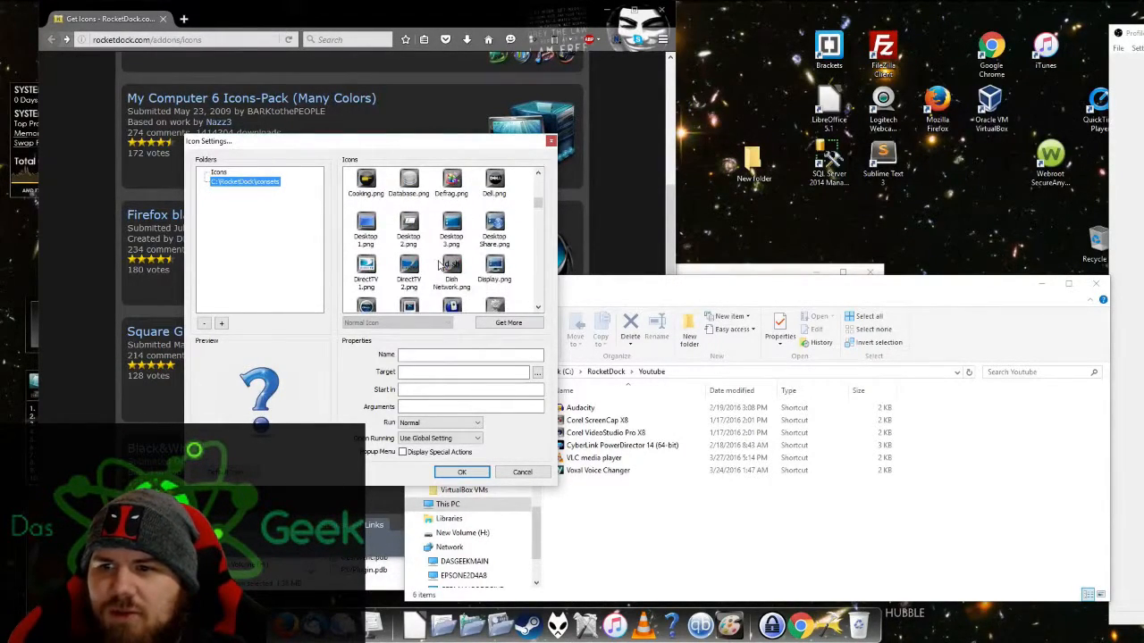
scroll(down, 3)
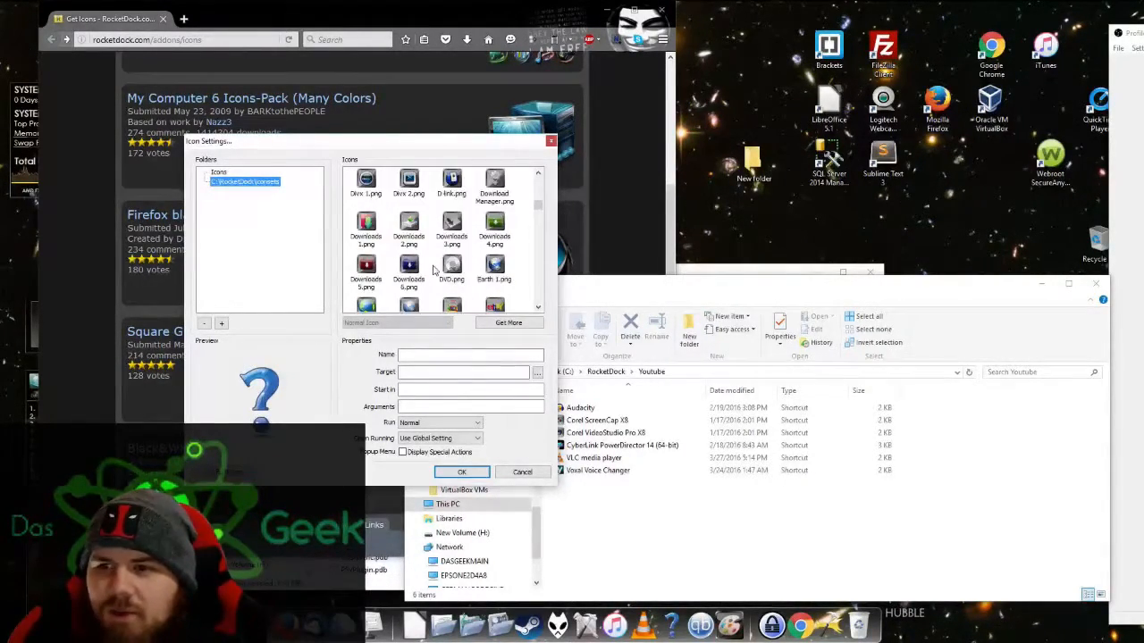
scroll(down, 3)
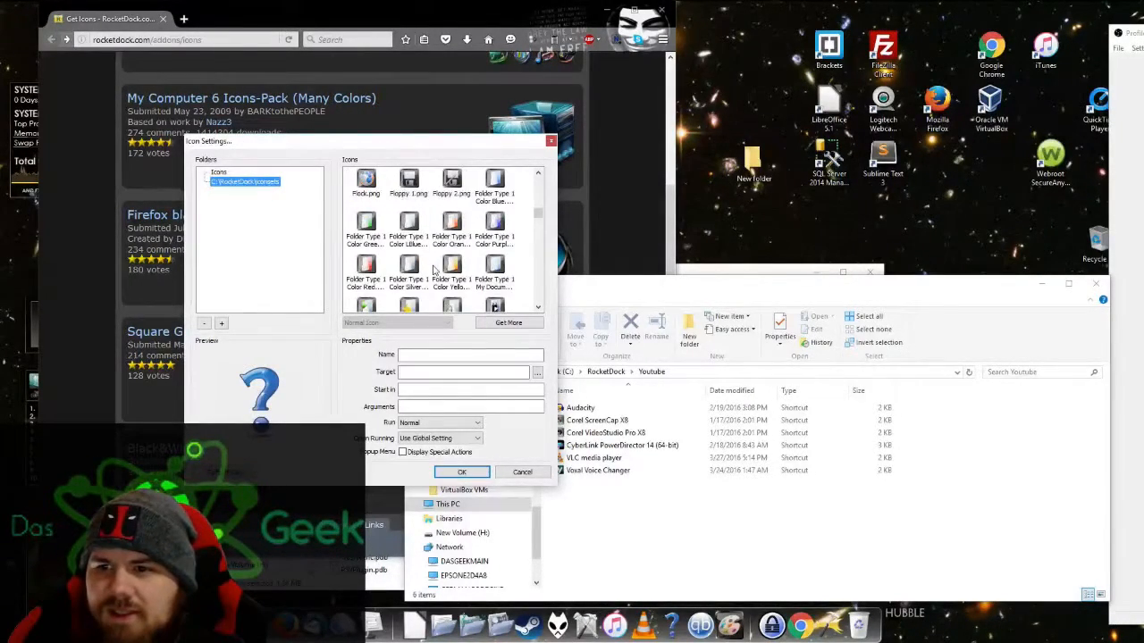
scroll(down, 3)
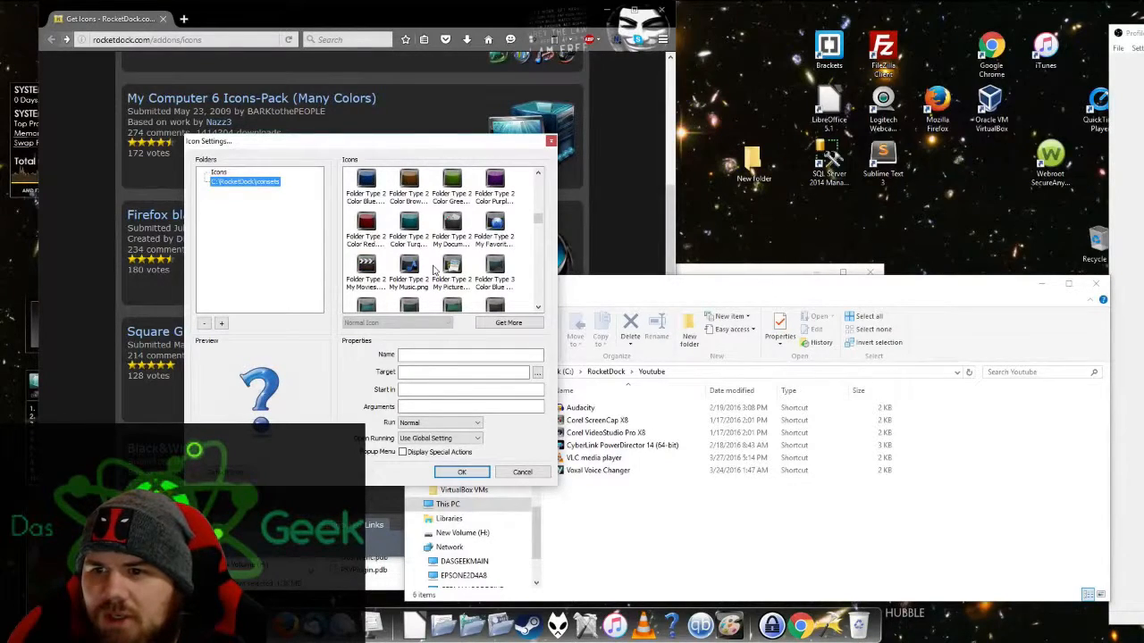
click(365, 265)
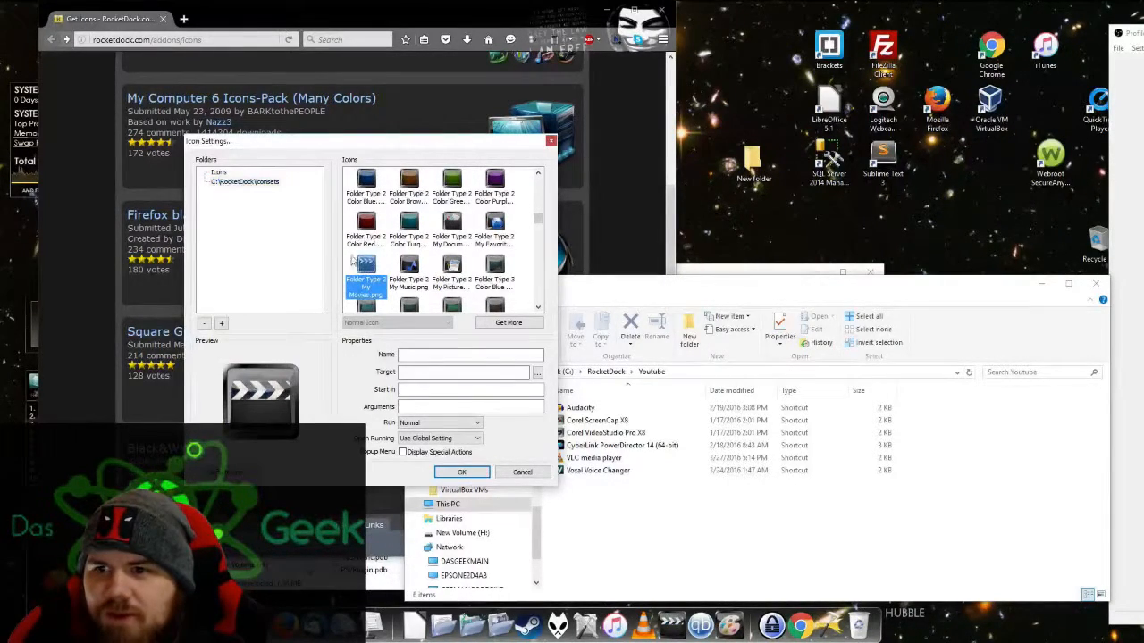
scroll(down, 3)
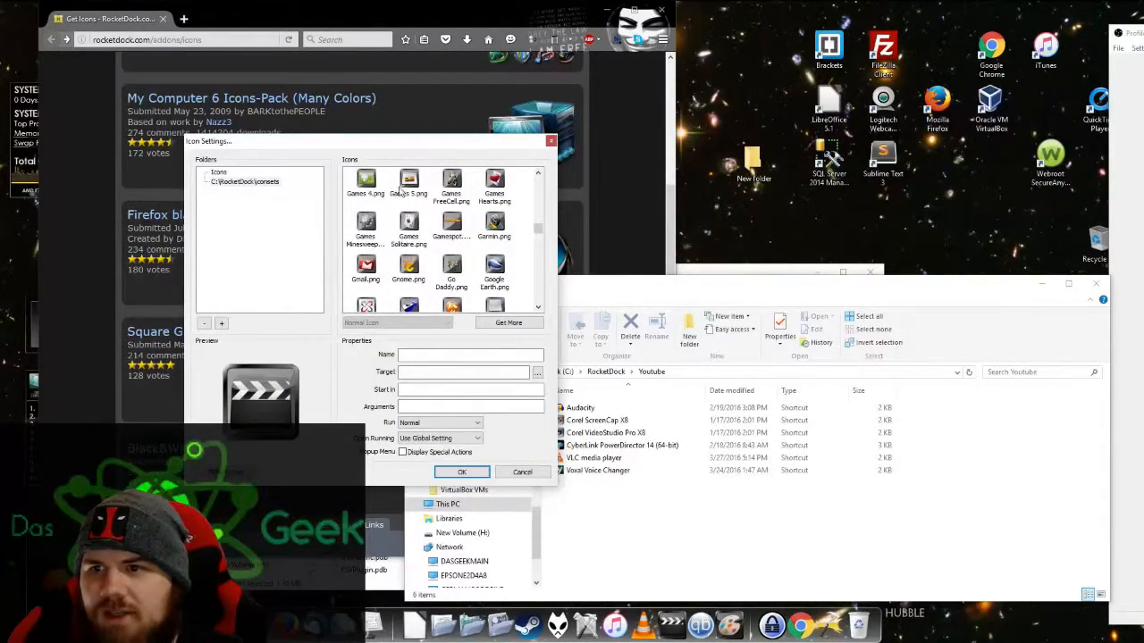
scroll(down, 3)
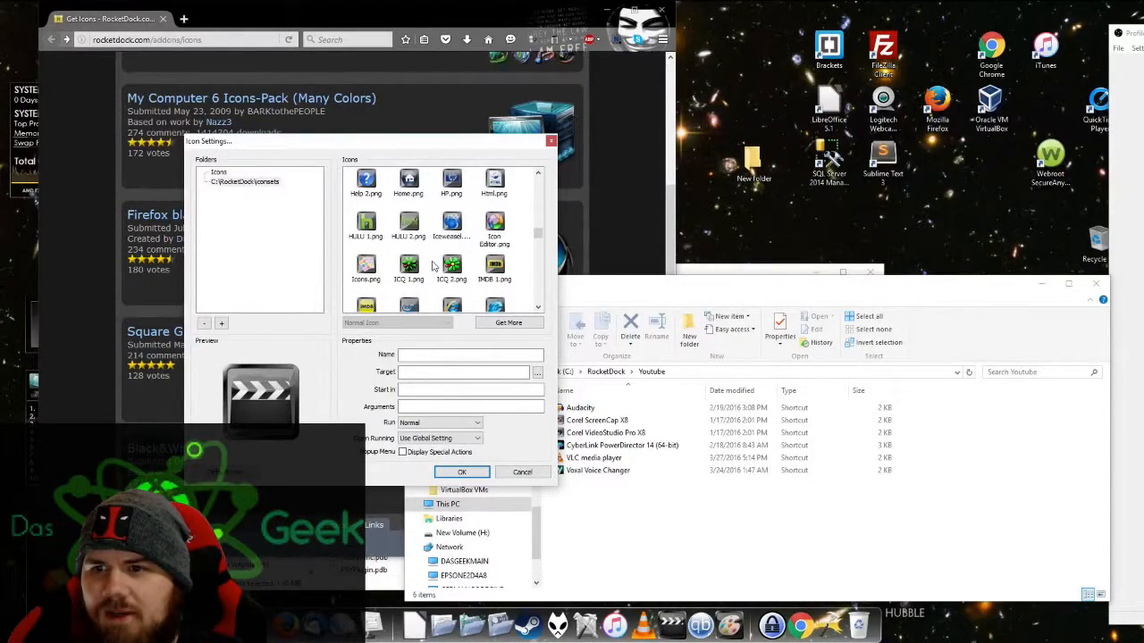
scroll(down, 3)
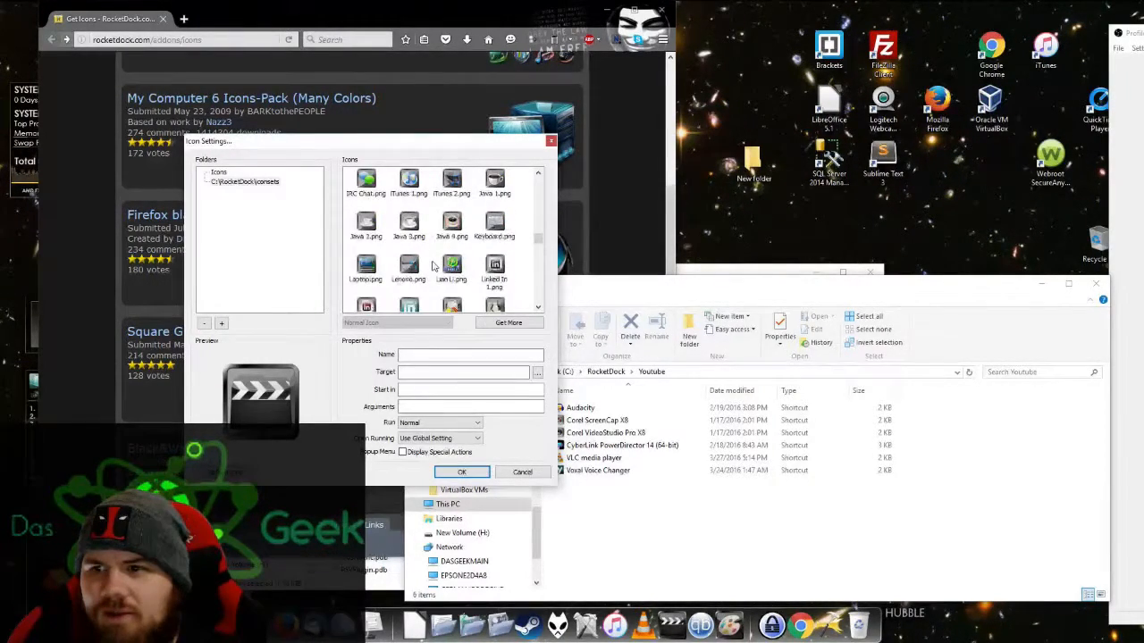
scroll(down, 3)
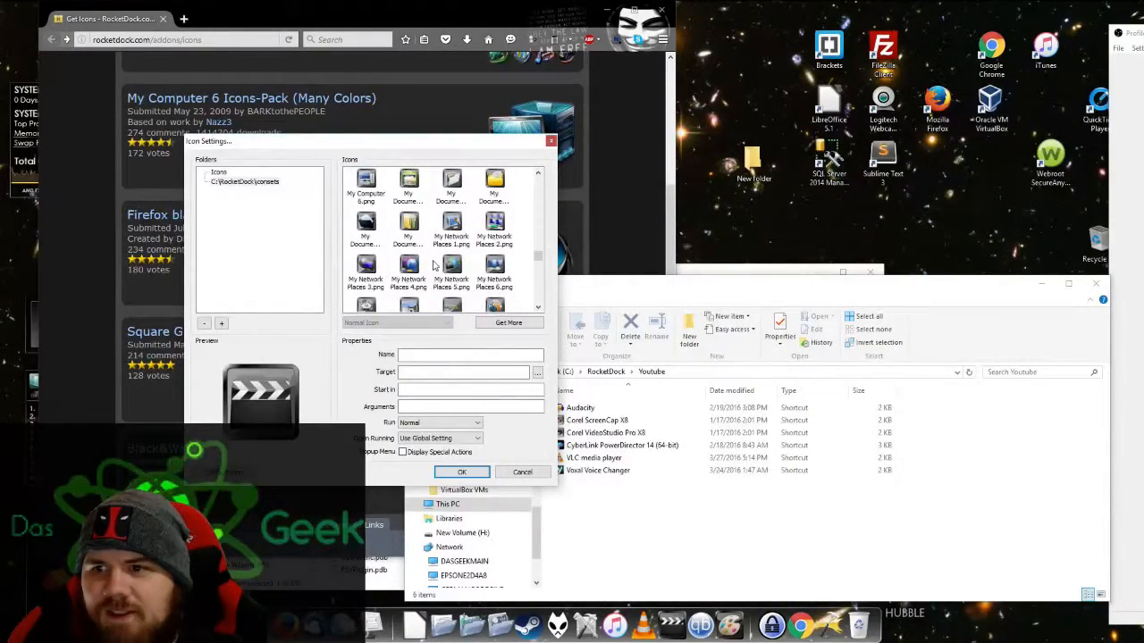
scroll(down, 3)
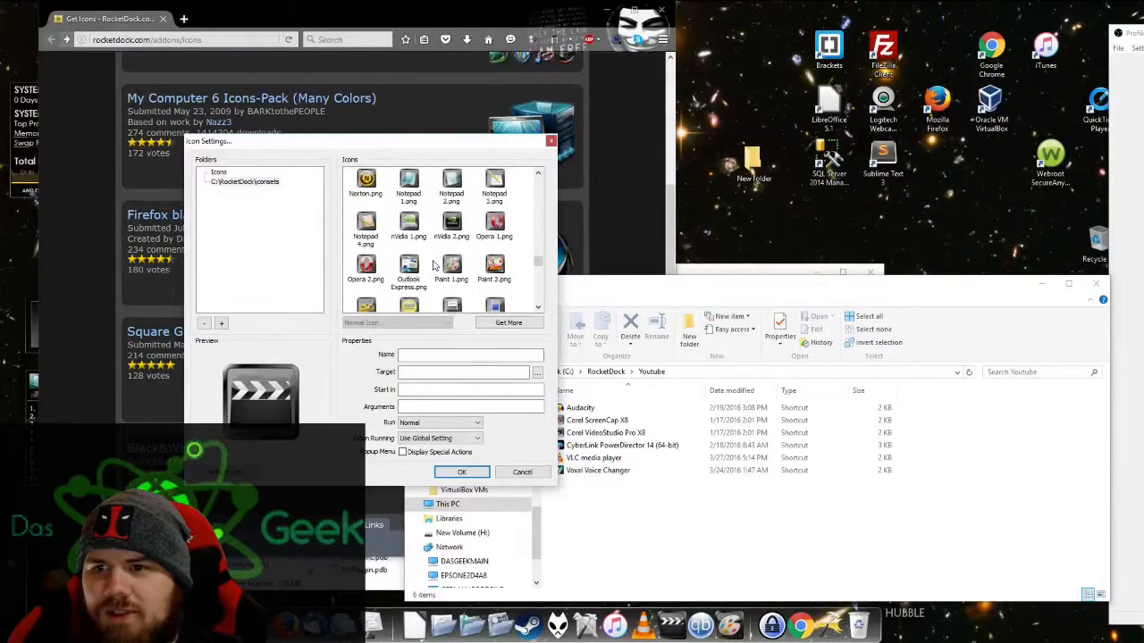
scroll(down, 3)
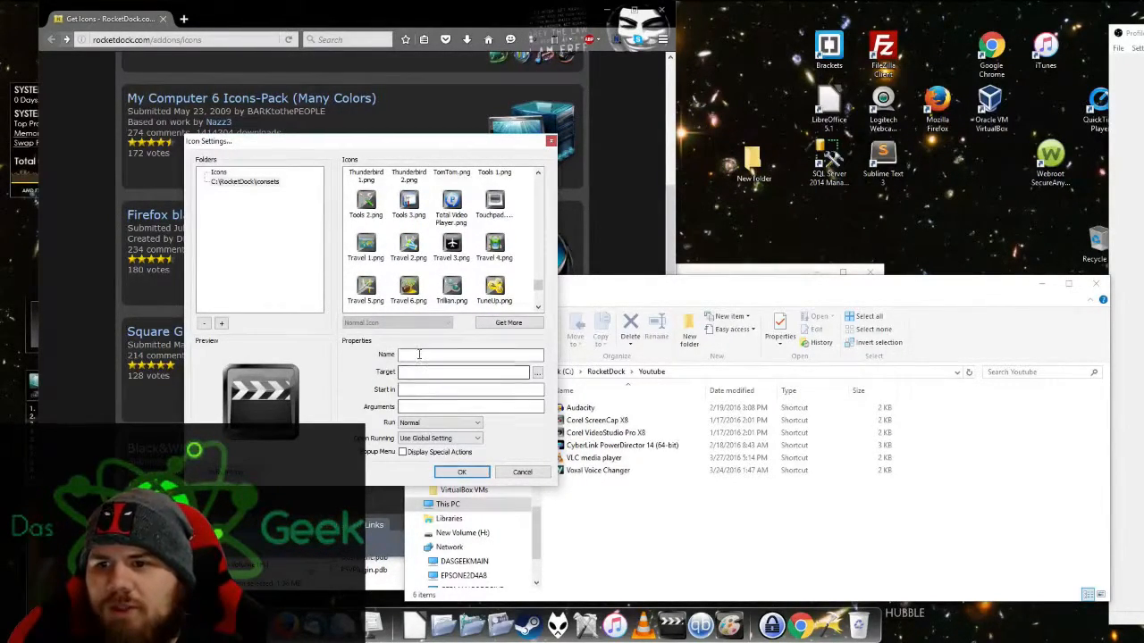
Step: Name the new dock item 'YouTube' and confirm the Icon Settings
text(Your)
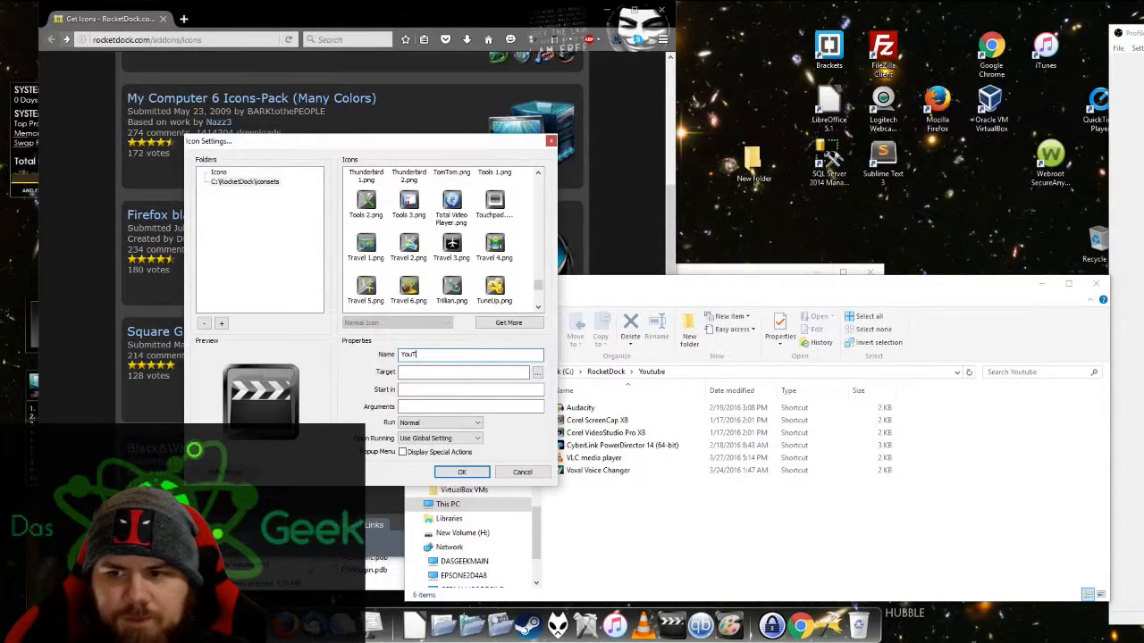
text(YouTube)
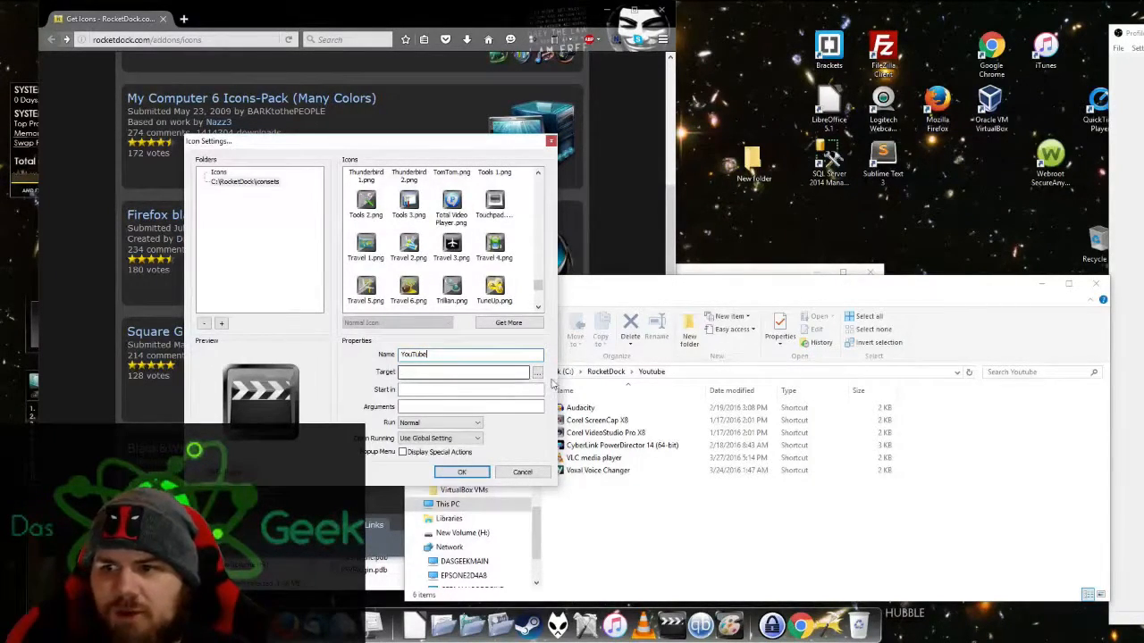
click(463, 374)
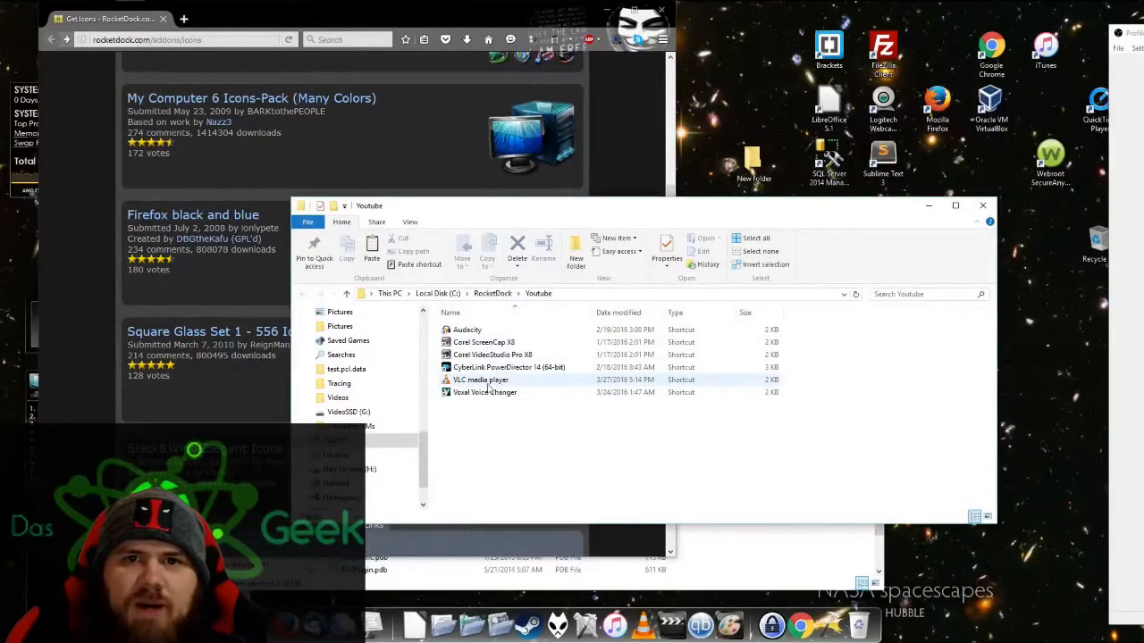
mouse_move(509, 368)
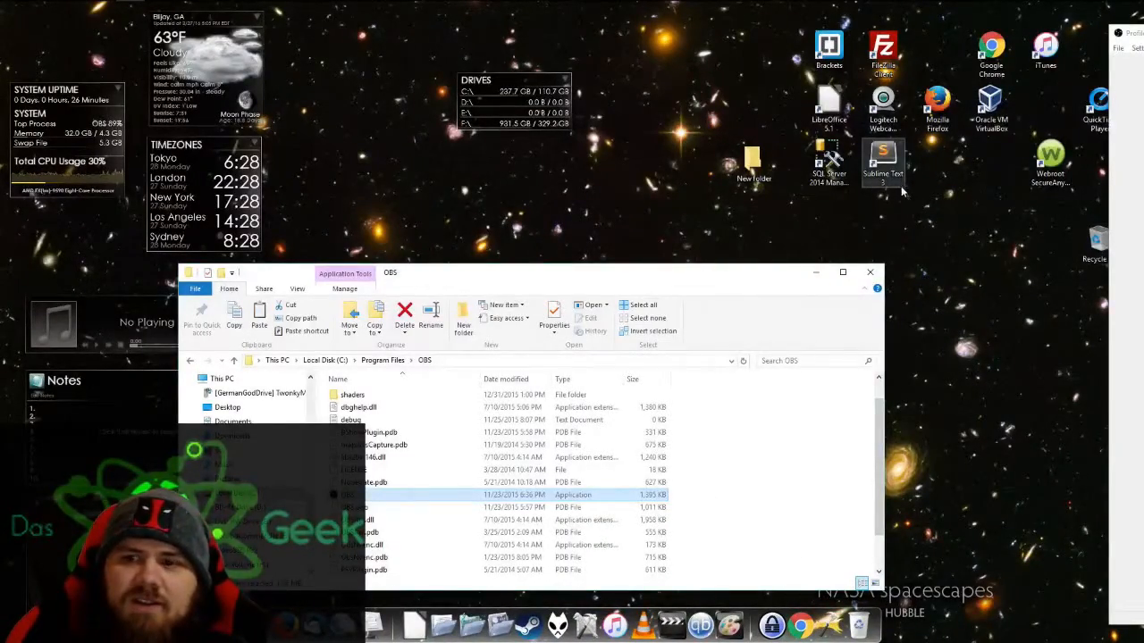
Step: Close the remaining folder window to return to the desktop
click(840, 272)
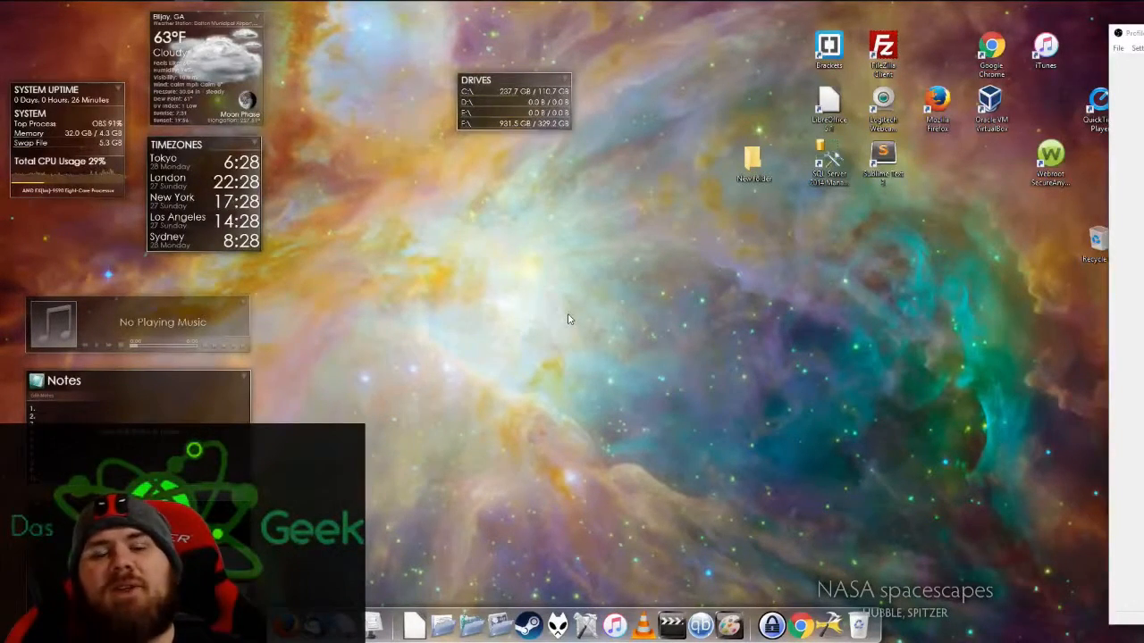
mouse_move(607, 331)
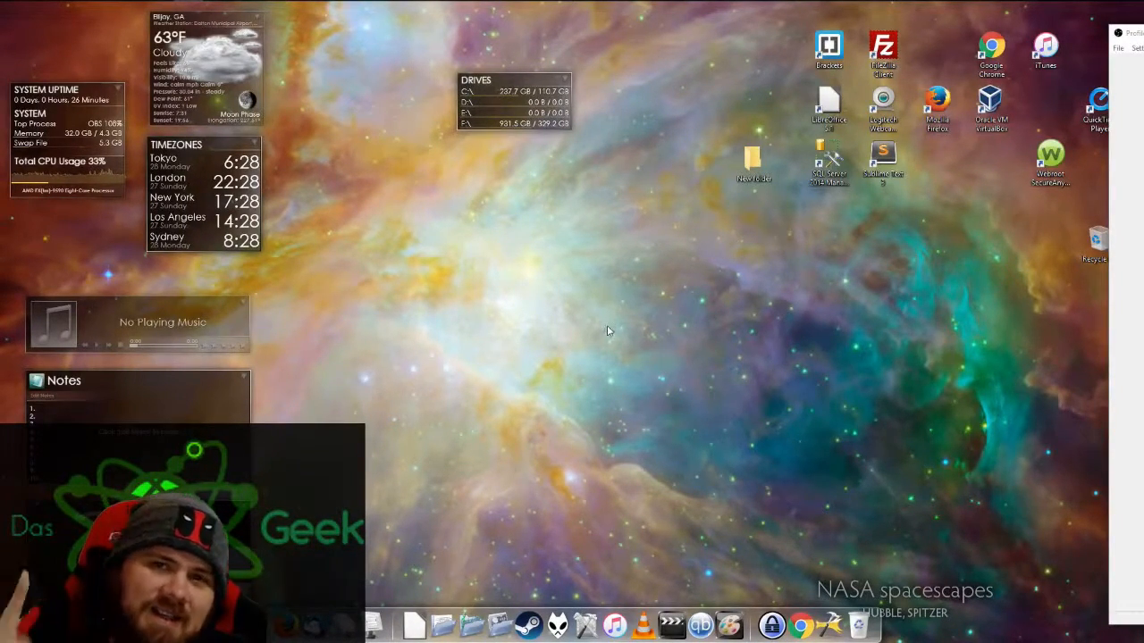